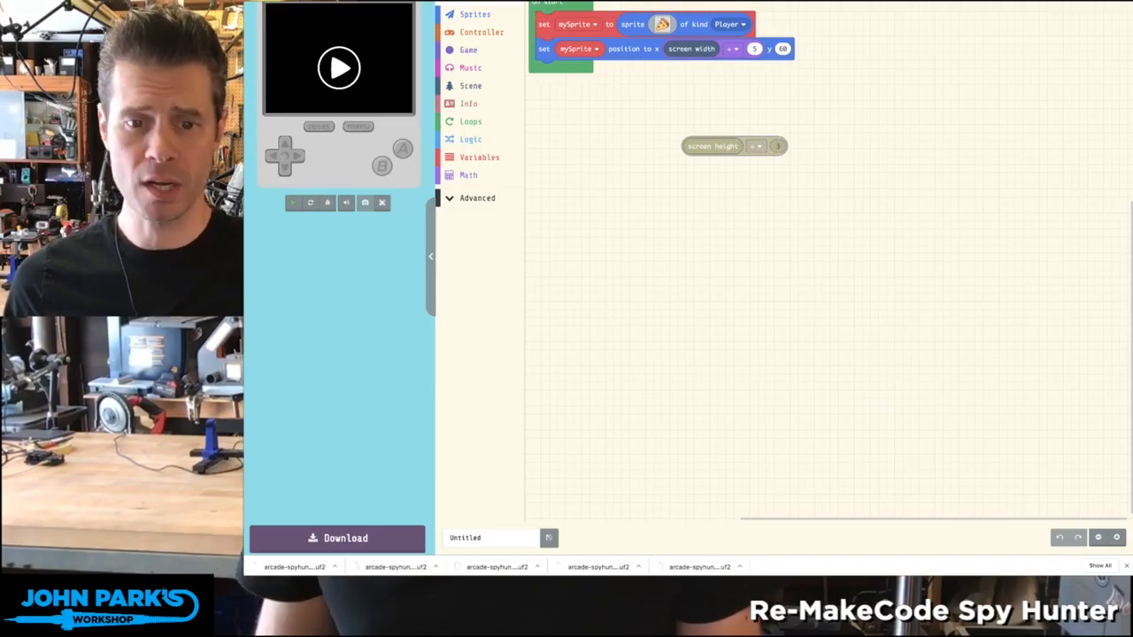
mouse_move(860, 370)
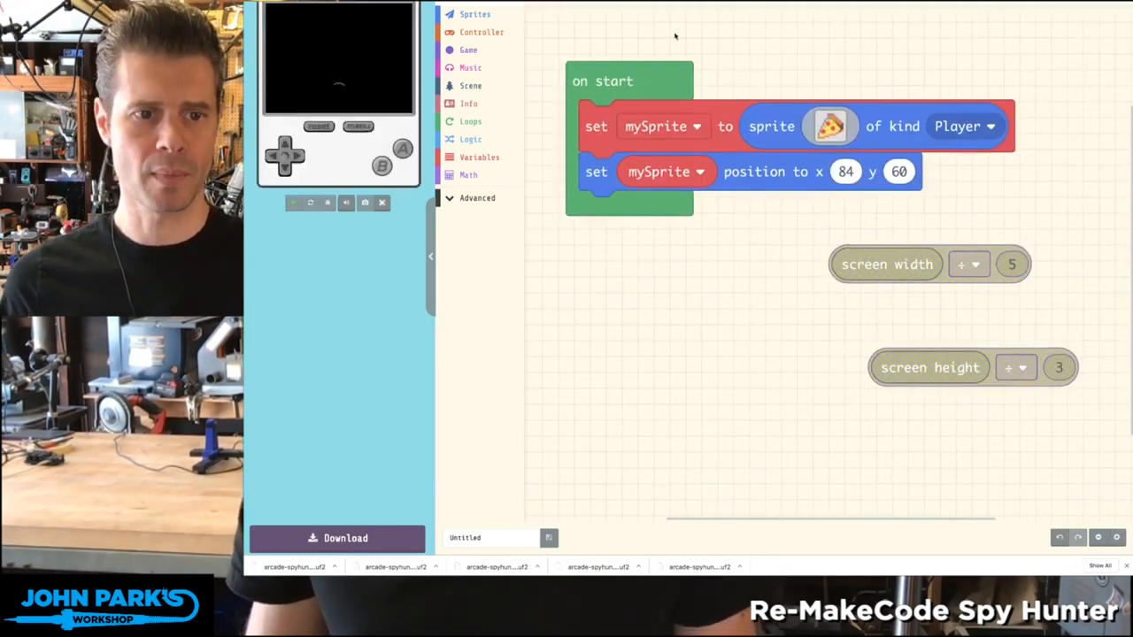
Step: Run the game to see the pizza, then add another screen width block to the workspace
left_click(294, 202)
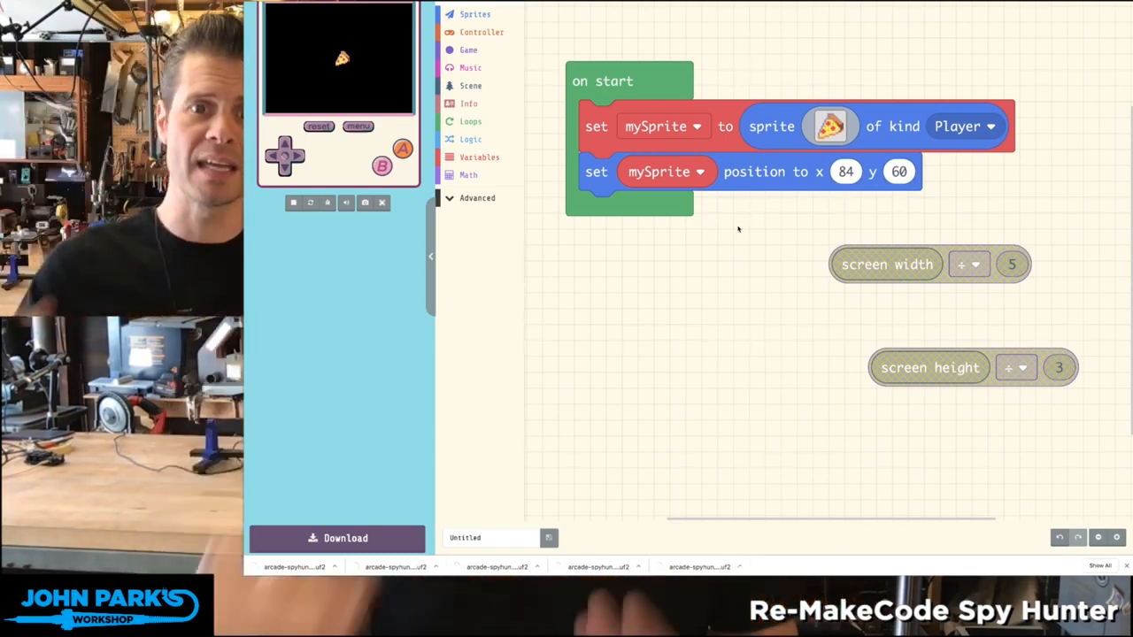
left_click(471, 85)
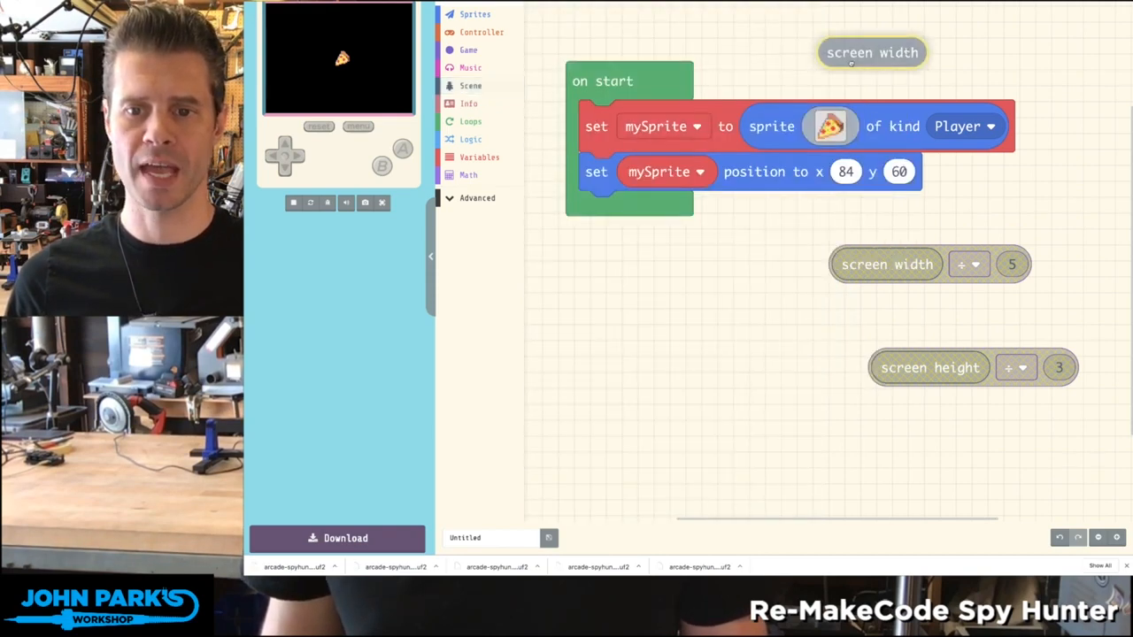
Step: Place screen width ÷ 5 in the sprite's x position slot, entering 3 for the cell value
left_click_drag(871, 53, 847, 171)
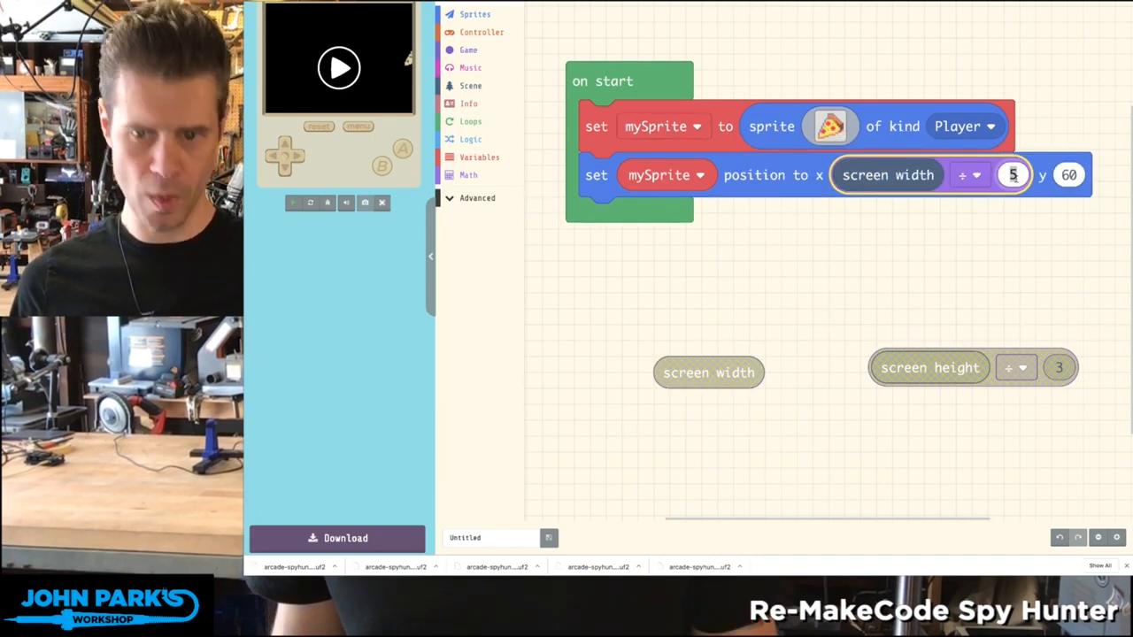
type("3")
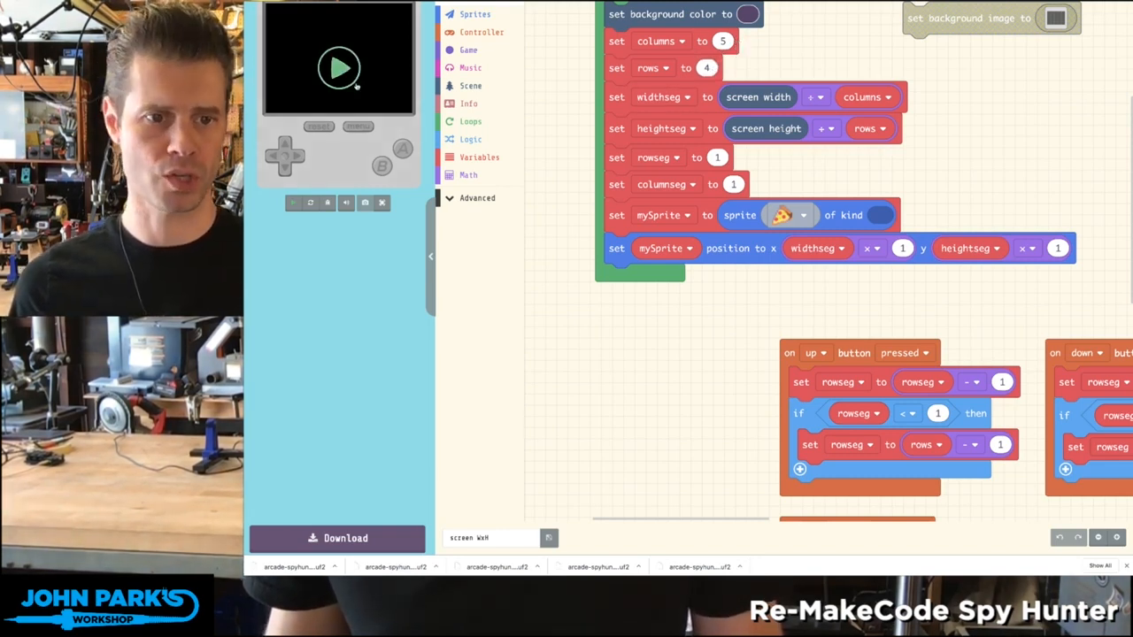
Step: Start the finished grid program in the simulator to test the pizza's cell placement
left_click(340, 69)
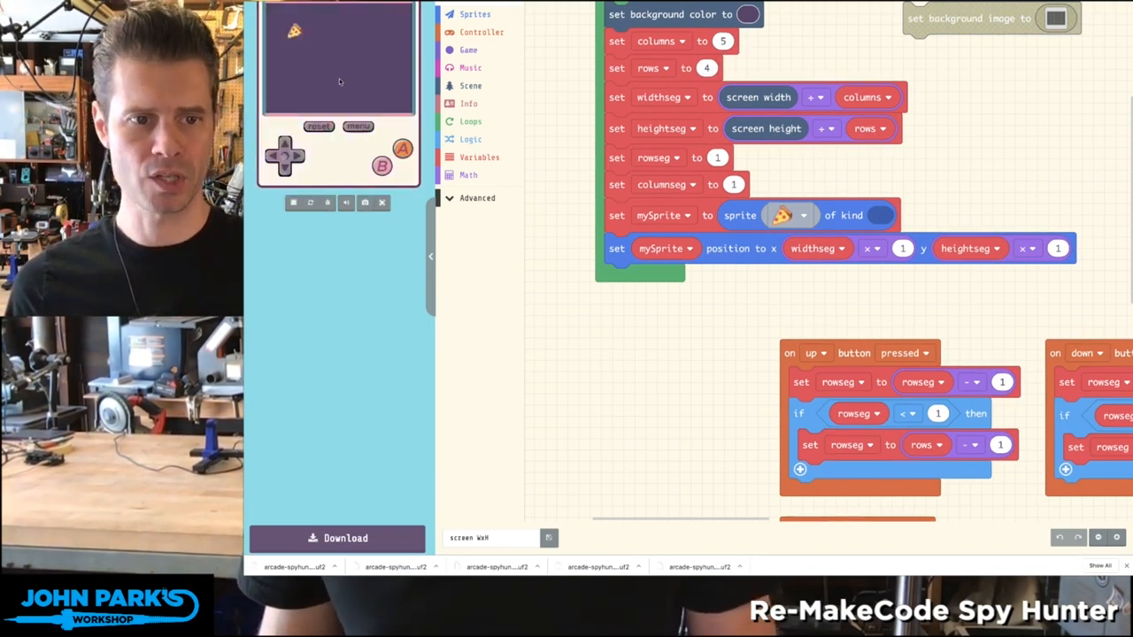